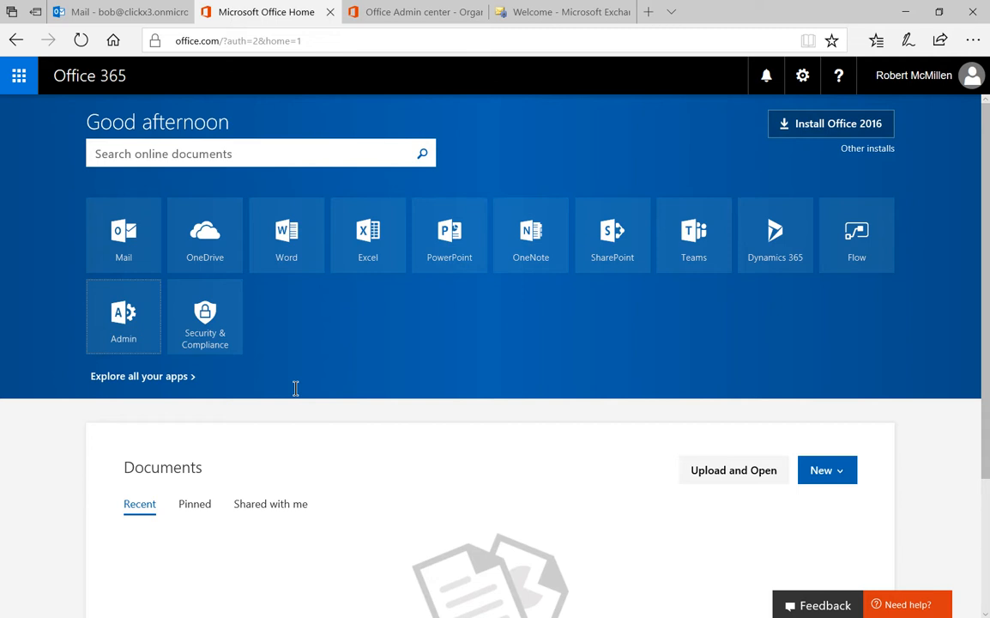
mouse_move(124, 316)
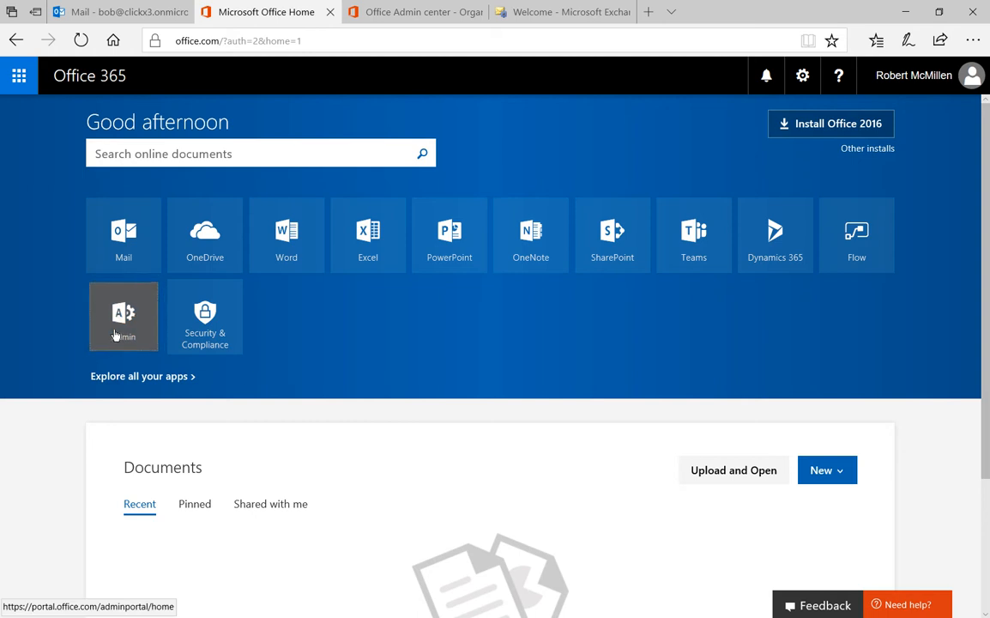
- Go from the Office 365 home page to the Admin center's Organization profile
left_click(123, 315)
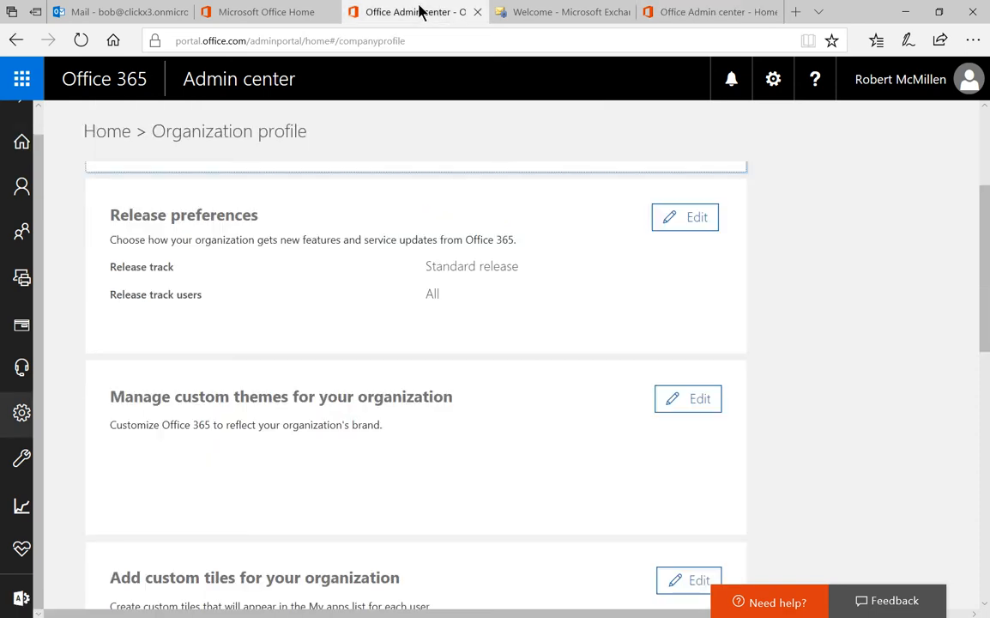
mouse_move(758, 295)
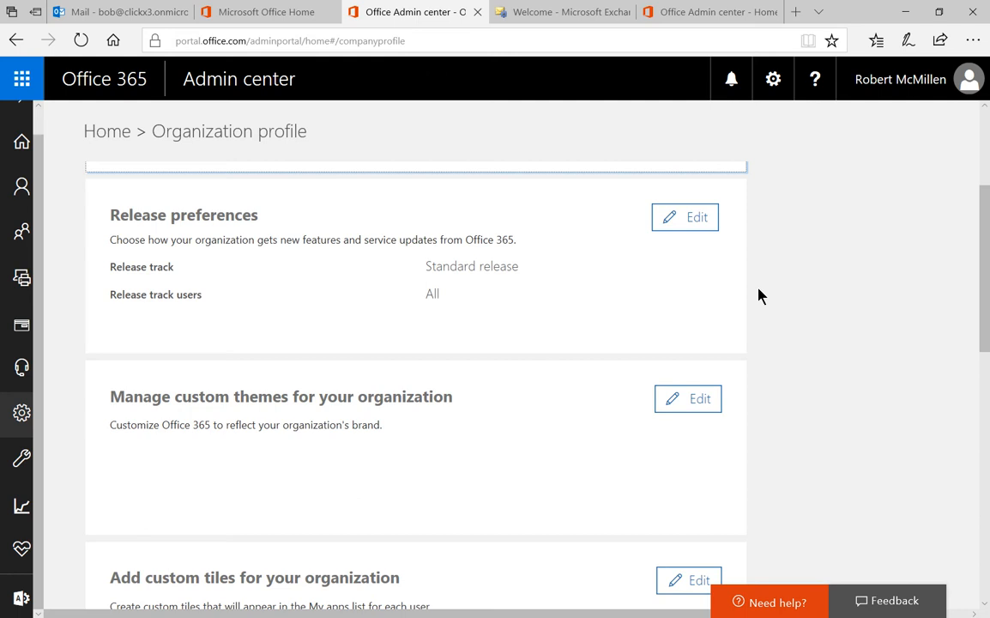
mouse_move(781, 298)
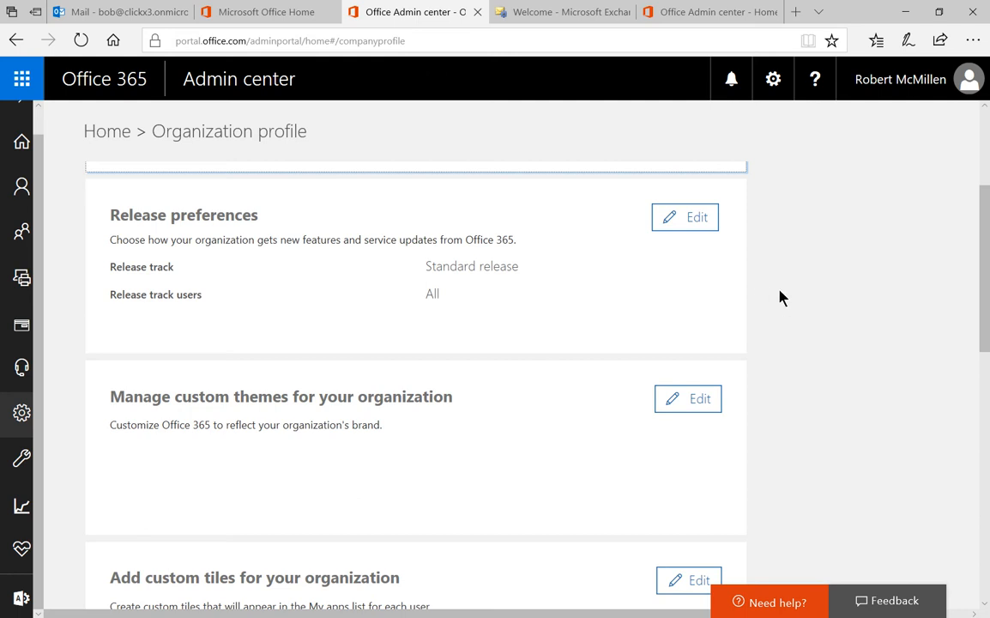
mouse_move(767, 291)
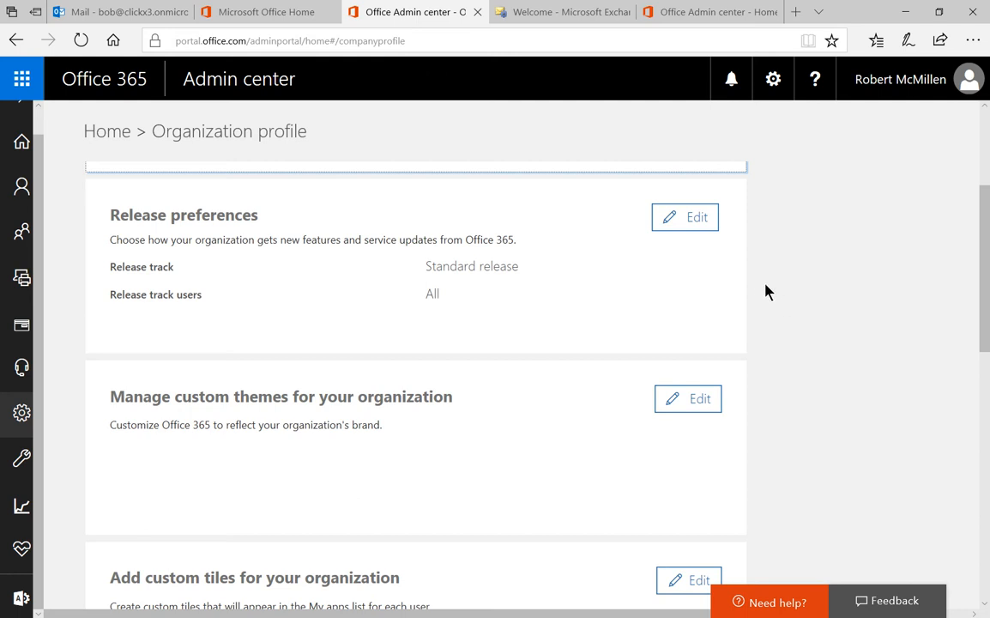
- Start editing Release preferences on the Organization profile, currently Standard release
left_click(696, 216)
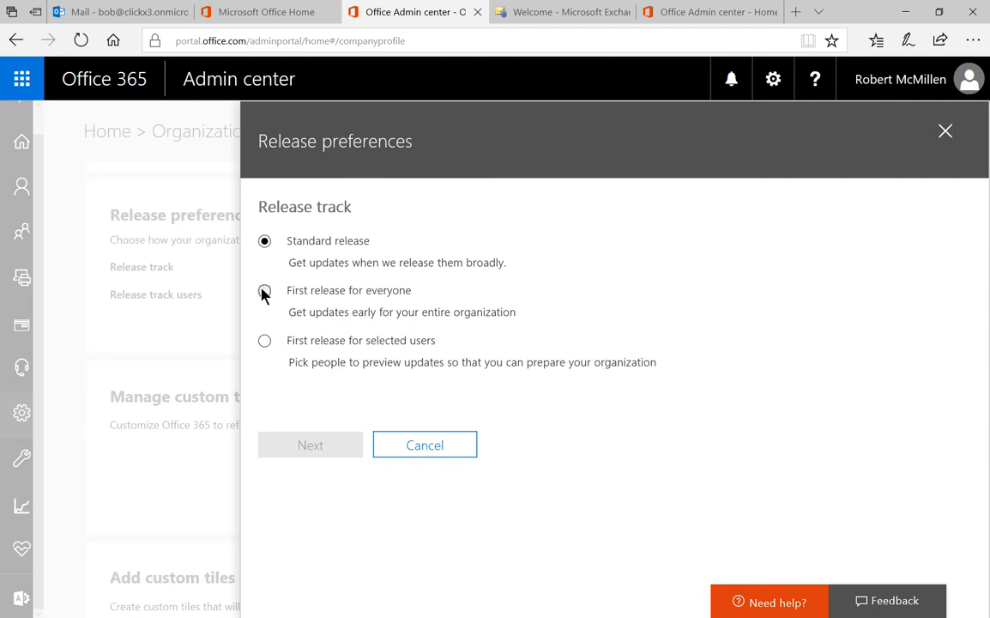
- Switch the release track to 'First release for selected users' and confirm the change
left_click(264, 292)
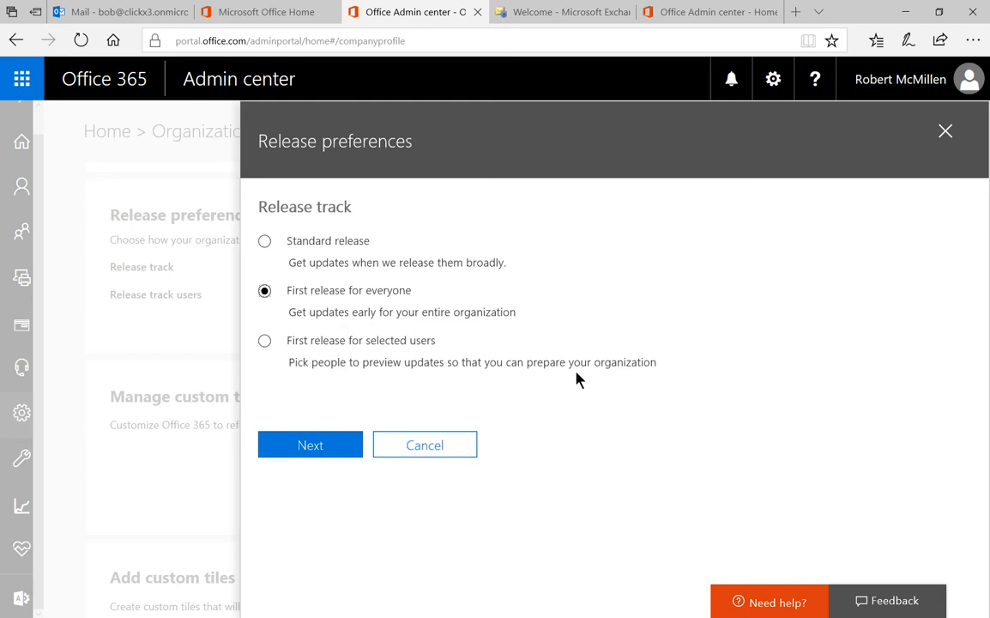
mouse_move(268, 360)
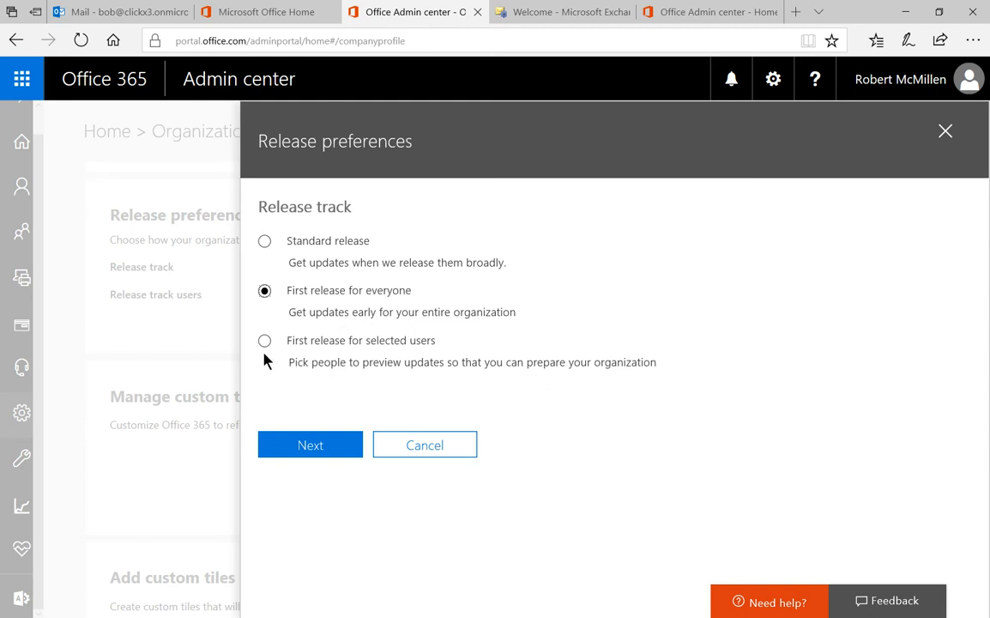
left_click(264, 339)
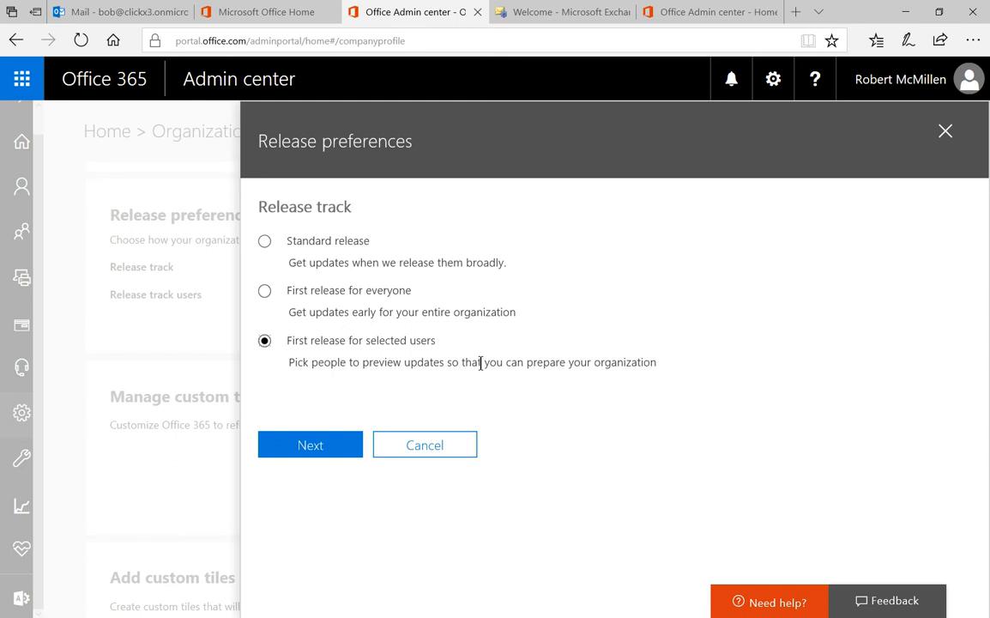
mouse_move(311, 444)
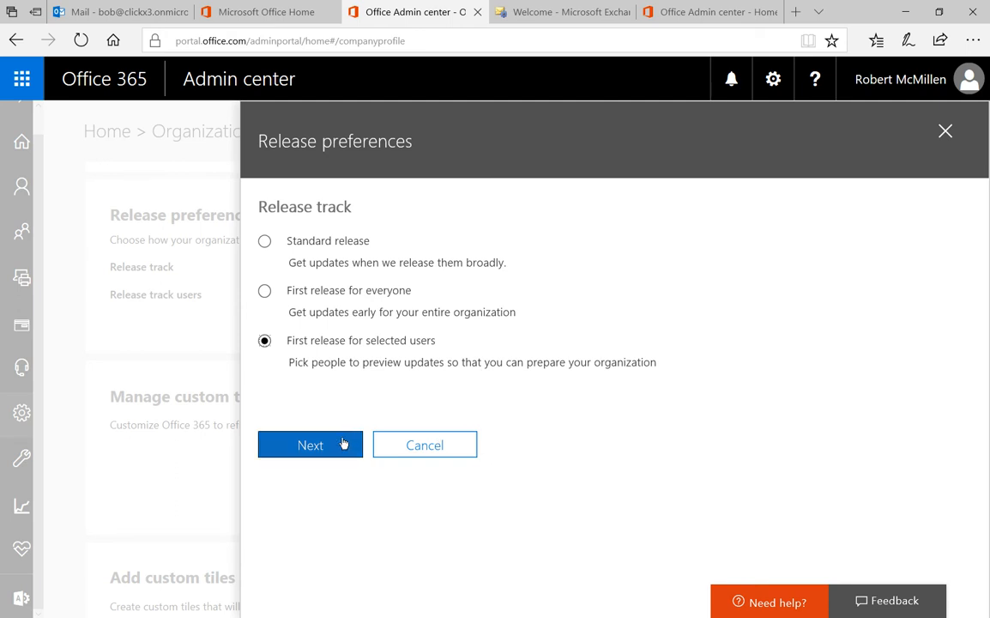
left_click(311, 444)
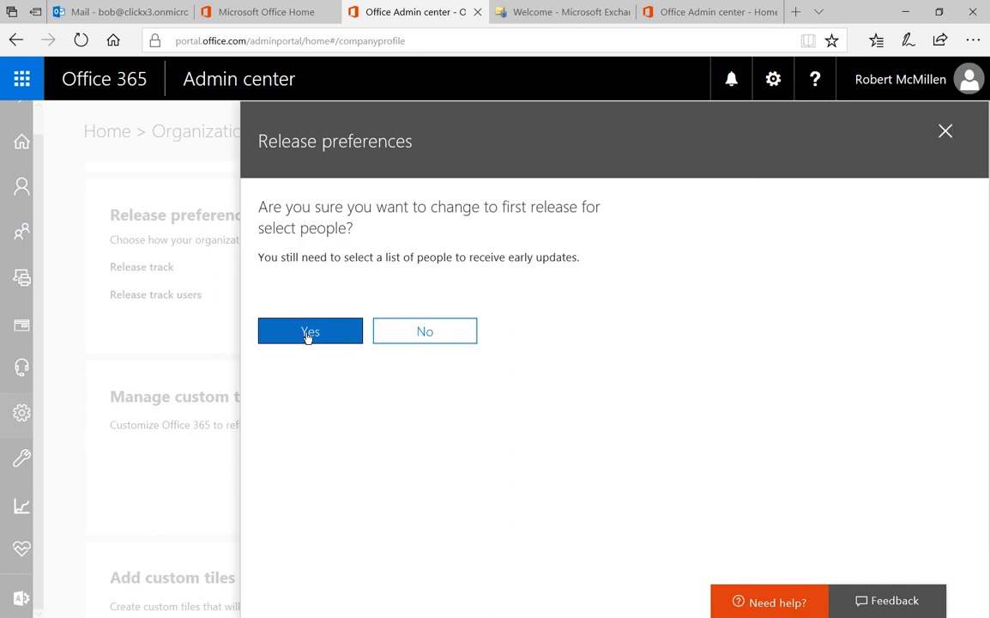
left_click(310, 331)
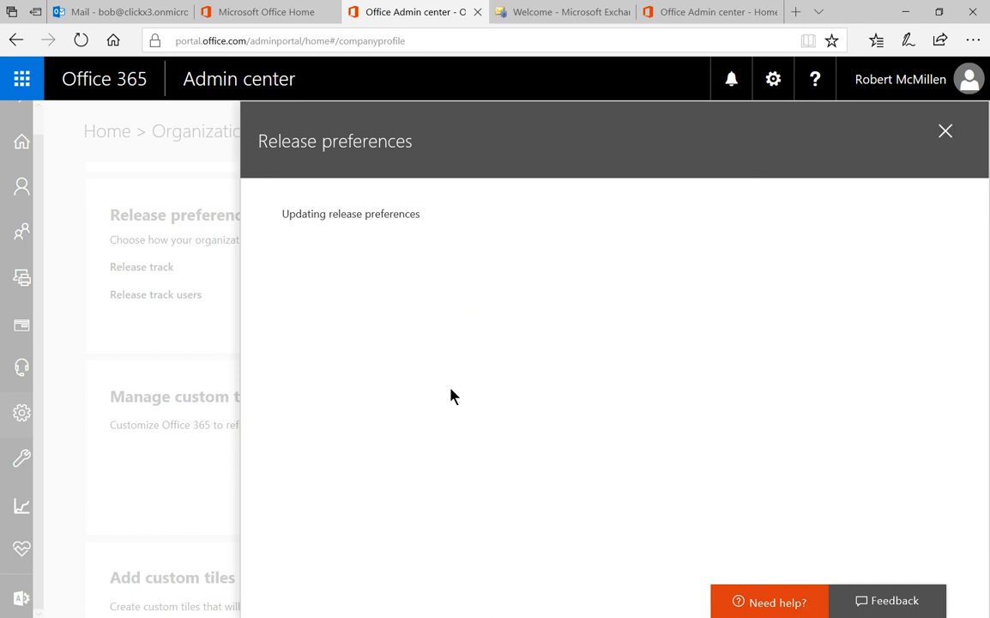
left_click(943, 130)
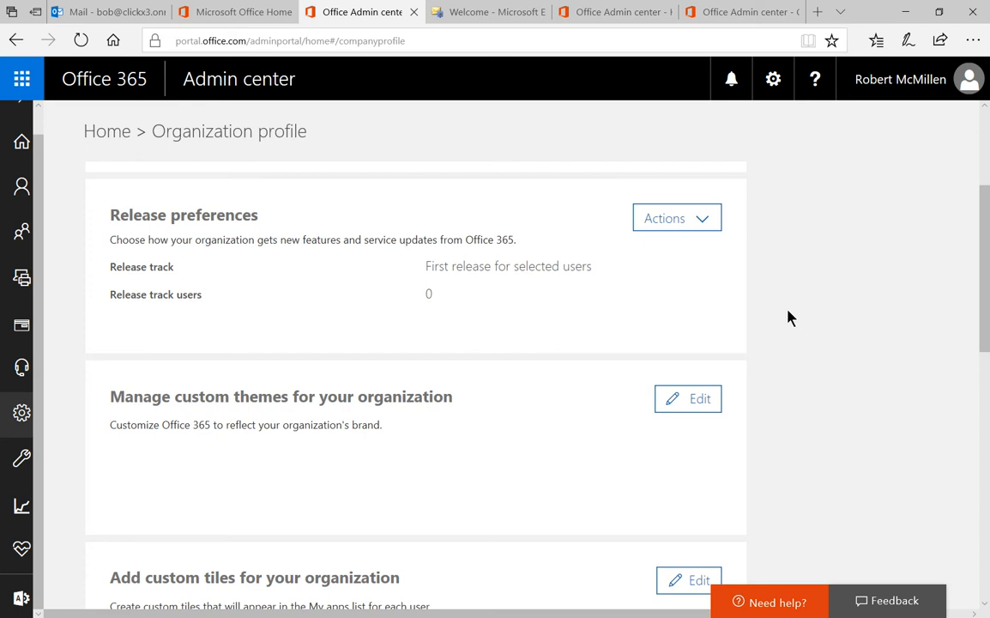
- From Release preferences Actions, manage people for first release and search for 'jane'
left_click(676, 218)
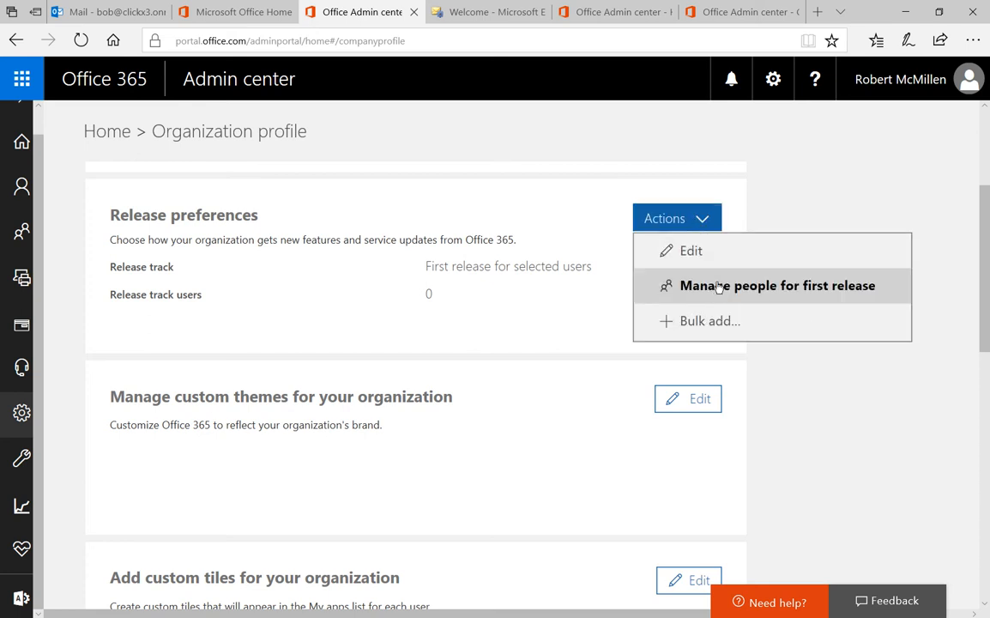
left_click(775, 285)
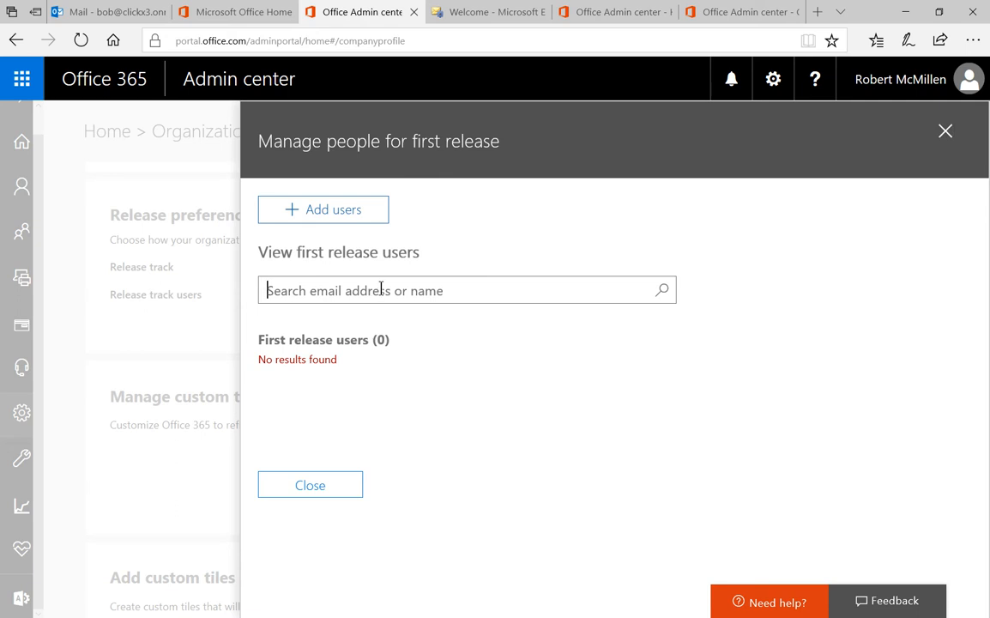
type("jane")
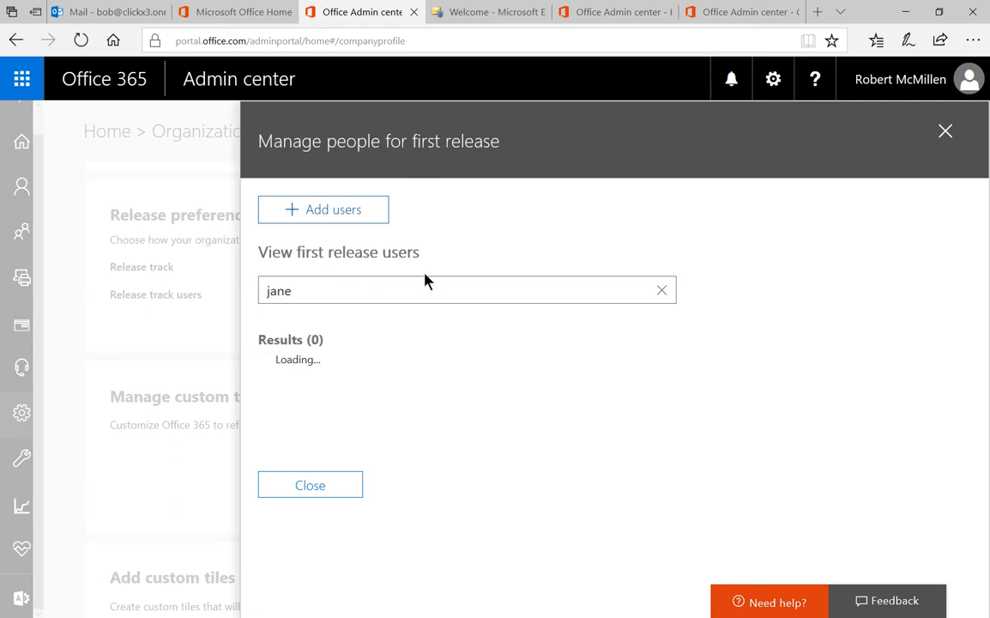
- Add Jane Doe Smith as a first release user and save, leaving 1 release track user
left_click(322, 210)
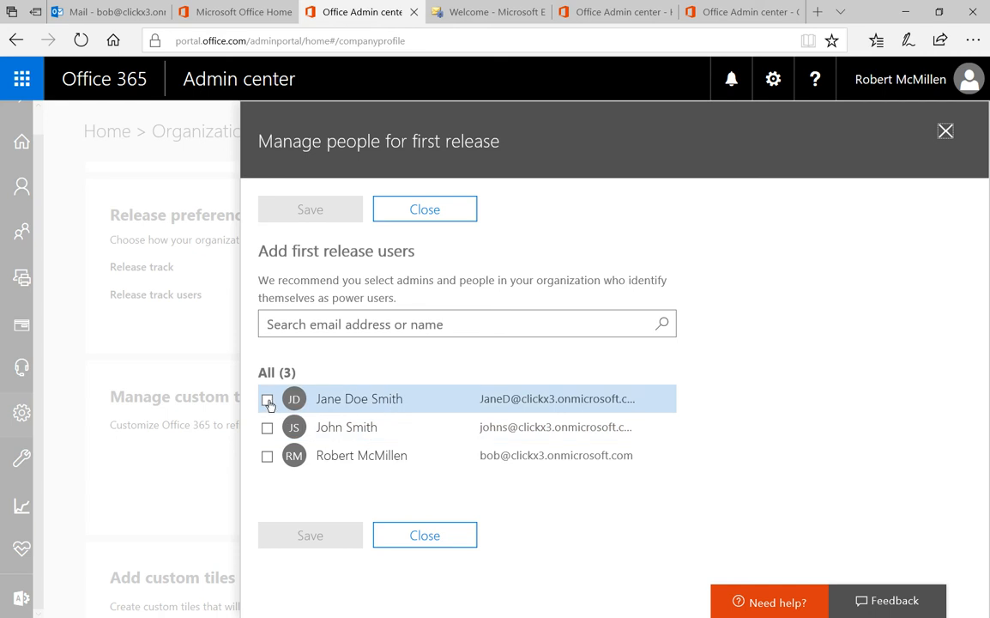
left_click(268, 398)
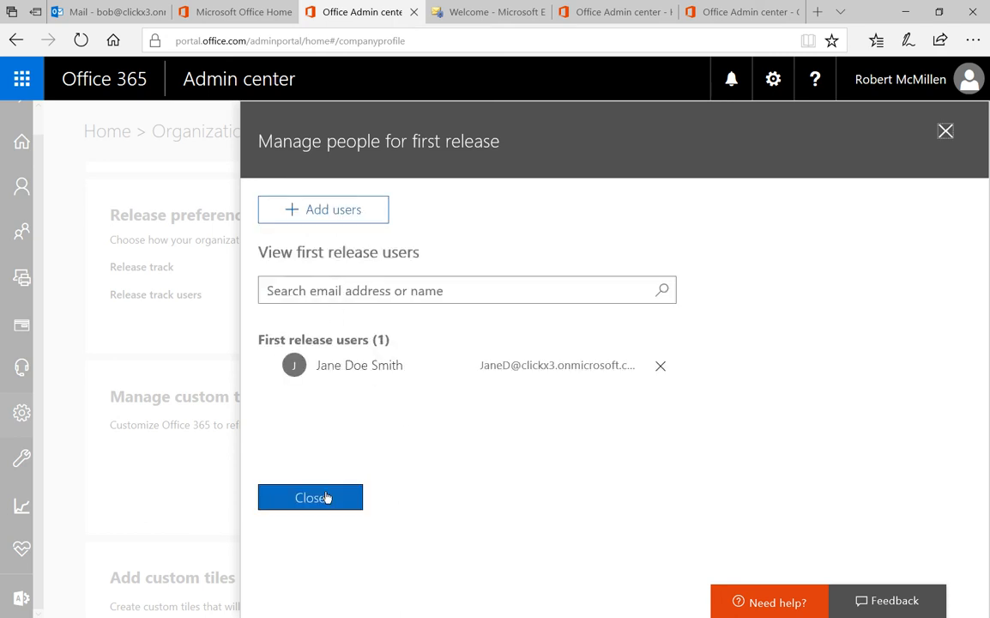
left_click(311, 497)
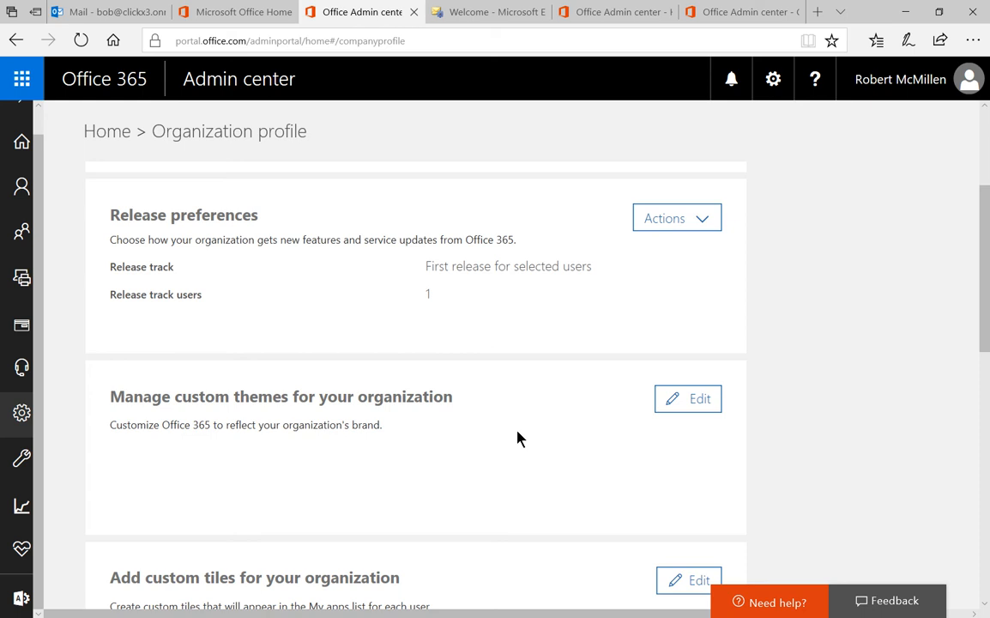
mouse_move(532, 422)
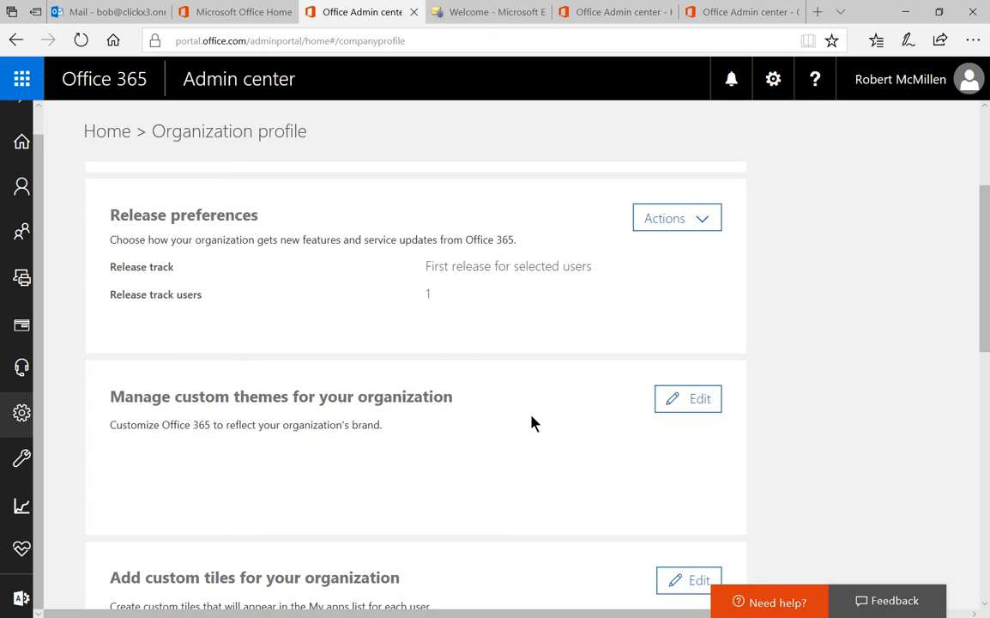